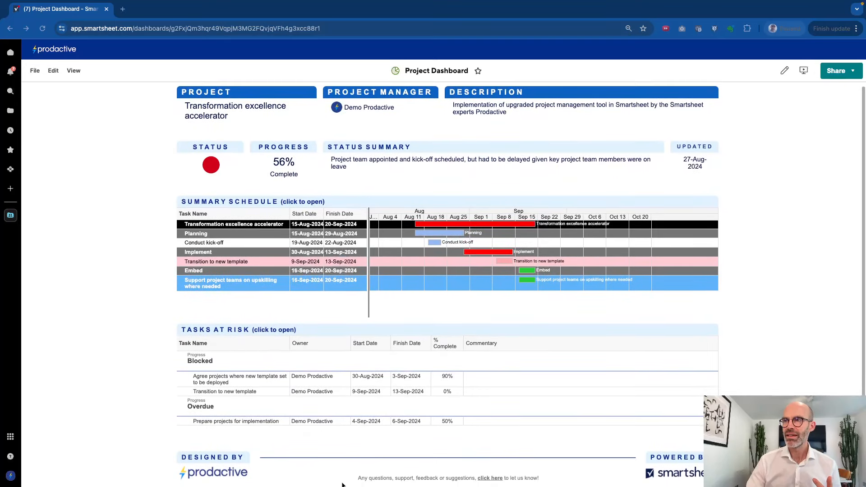
Scroll through the example dashboard showing status, progress, summary schedule and tasks at risk.
scroll(down, 3)
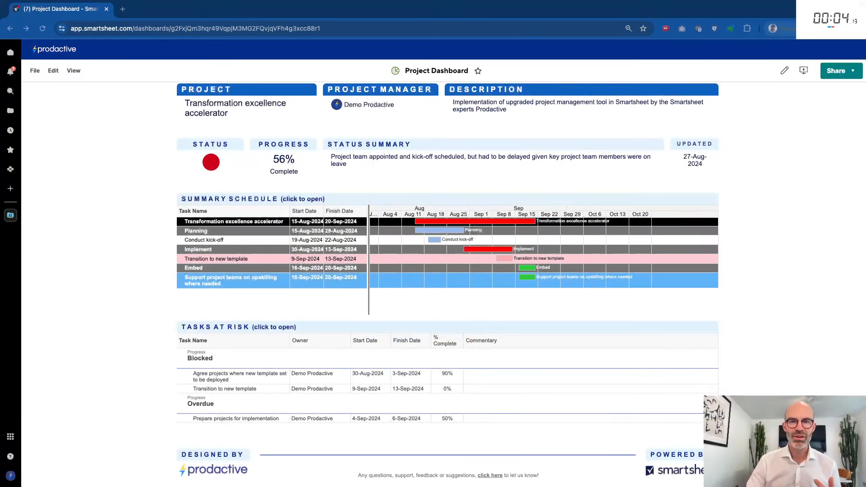
mouse_move(422, 402)
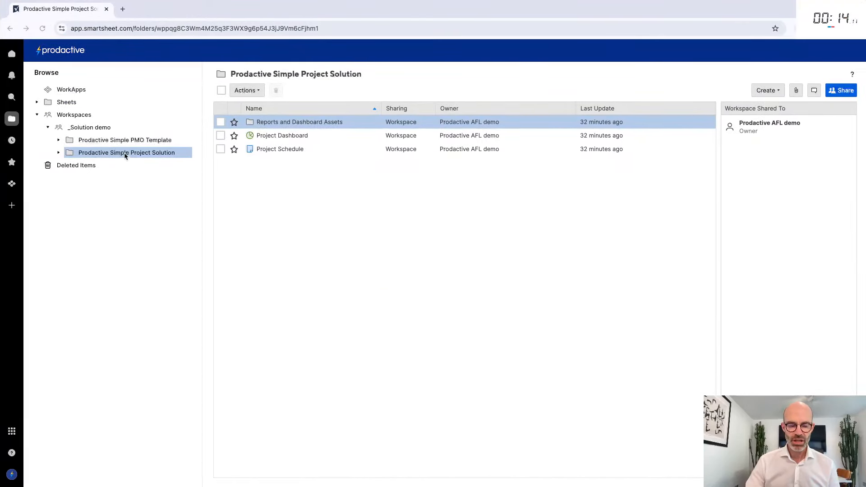
Save the Prodactive Simple Project Solution folder as a new folder named Live demo project.
right_click(126, 153)
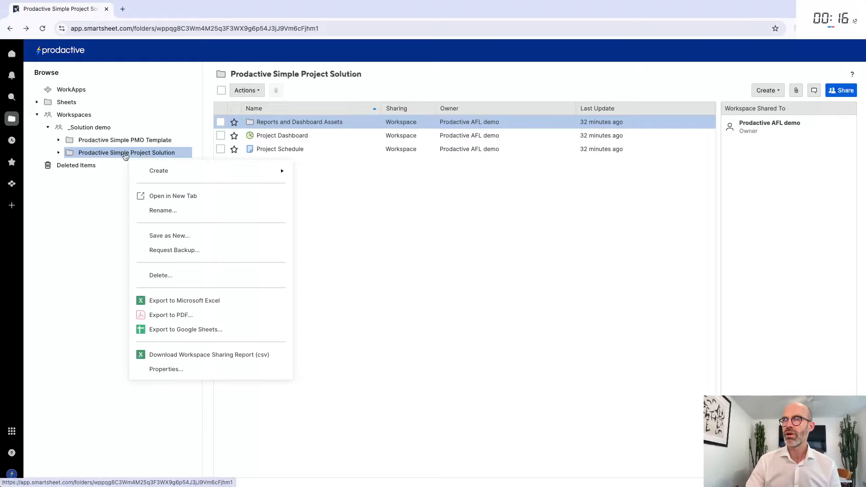
click(169, 235)
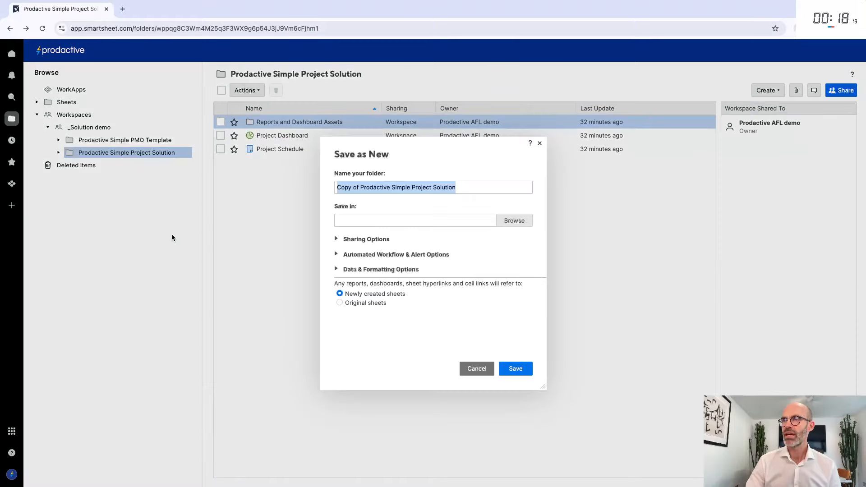
text(Live demo project)
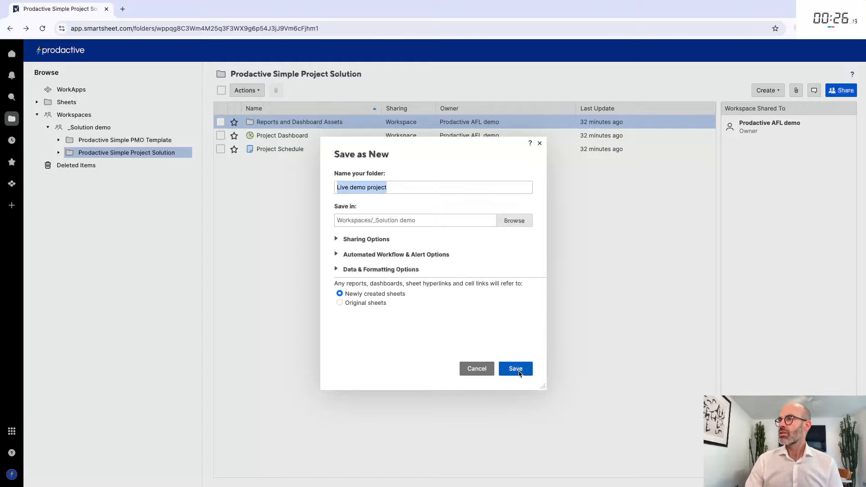
click(515, 368)
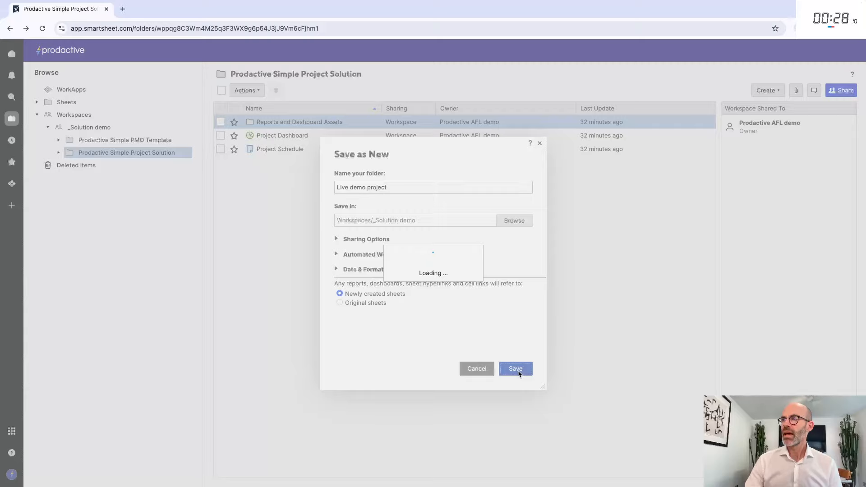
click(514, 368)
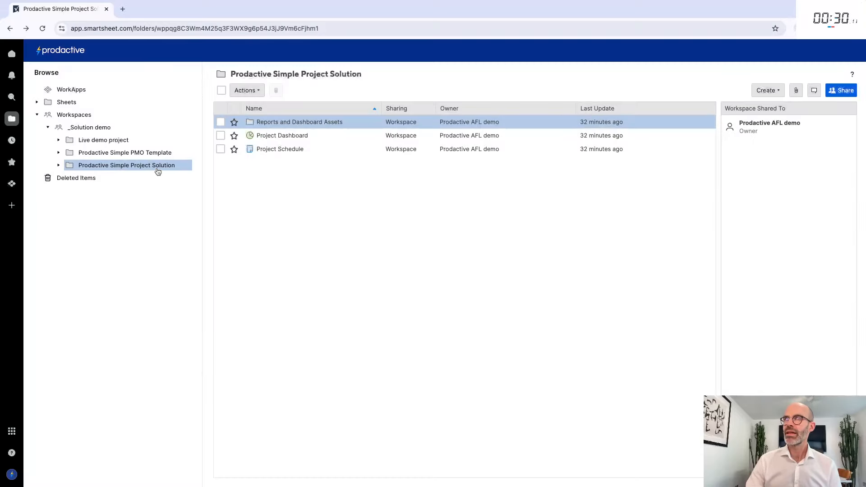
mouse_move(103, 139)
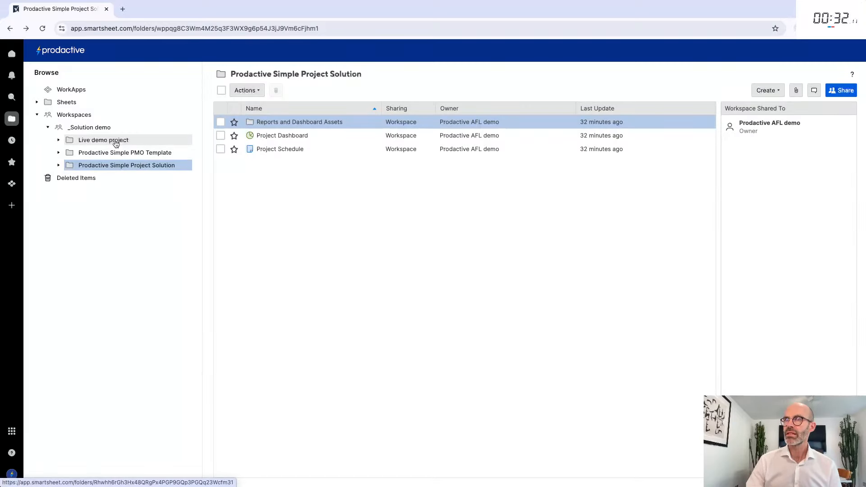
Open the Live demo project folder, view its Project Dashboard, then its Project Schedule sheet.
click(103, 140)
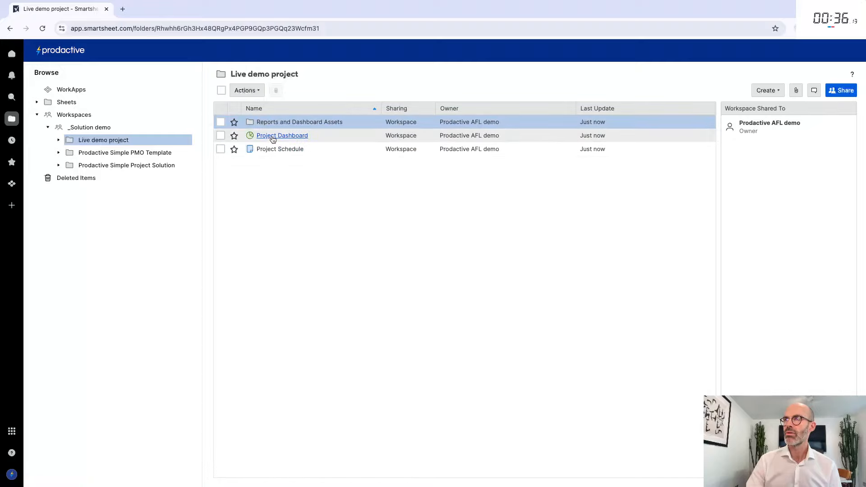
click(282, 136)
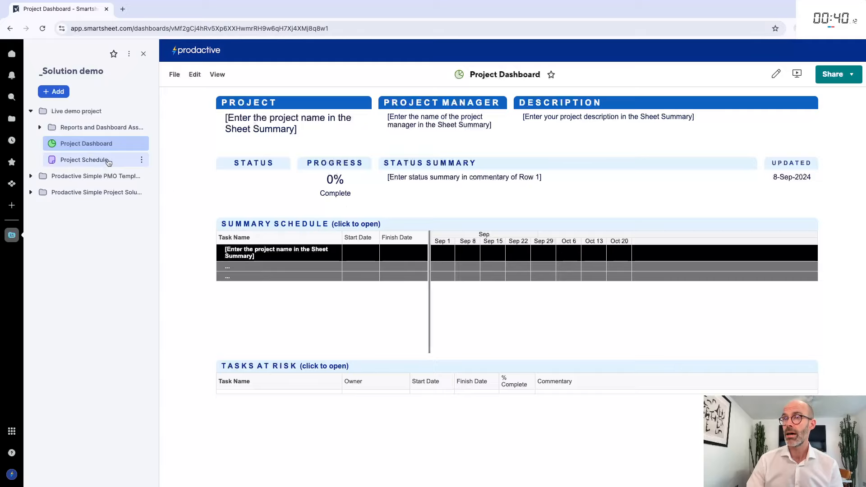
click(83, 159)
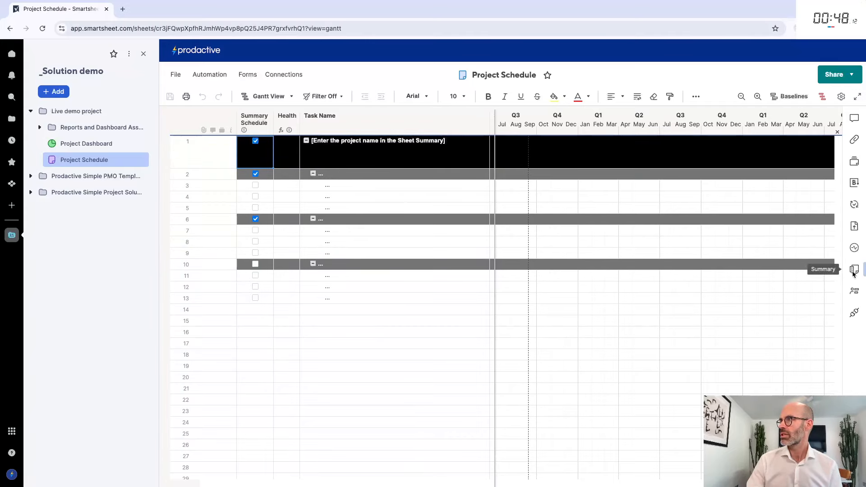
Fill the sheet summary with project name Live demo project and manager Demo Prodactive.
click(853, 269)
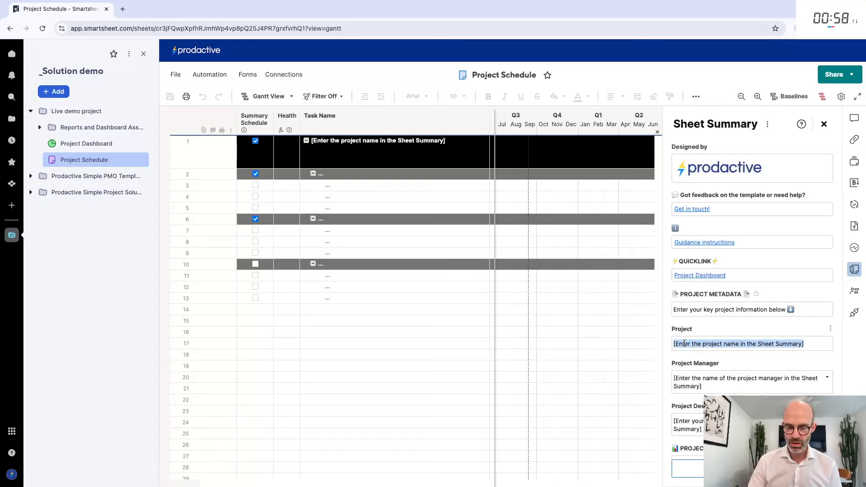
text(Live demo project)
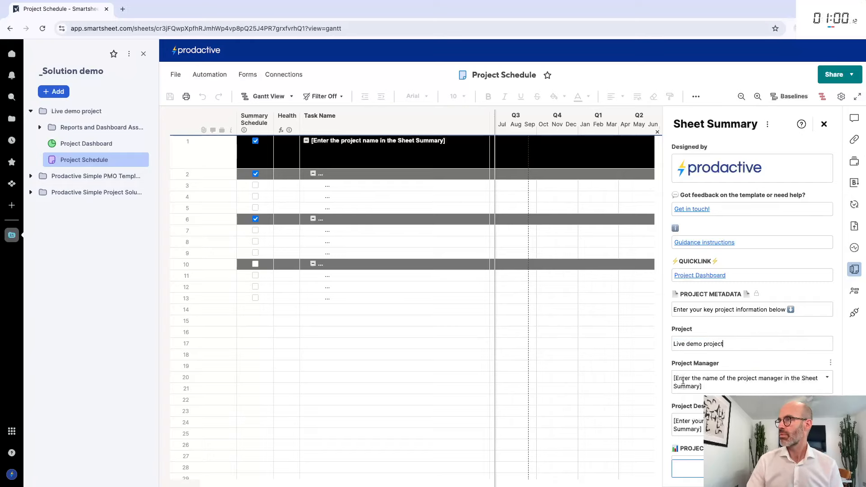
click(748, 382)
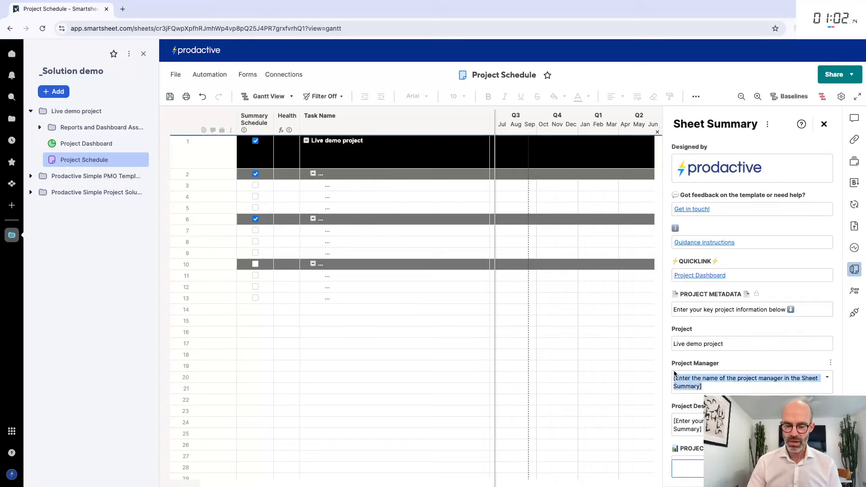
text(Demo Prodactive)
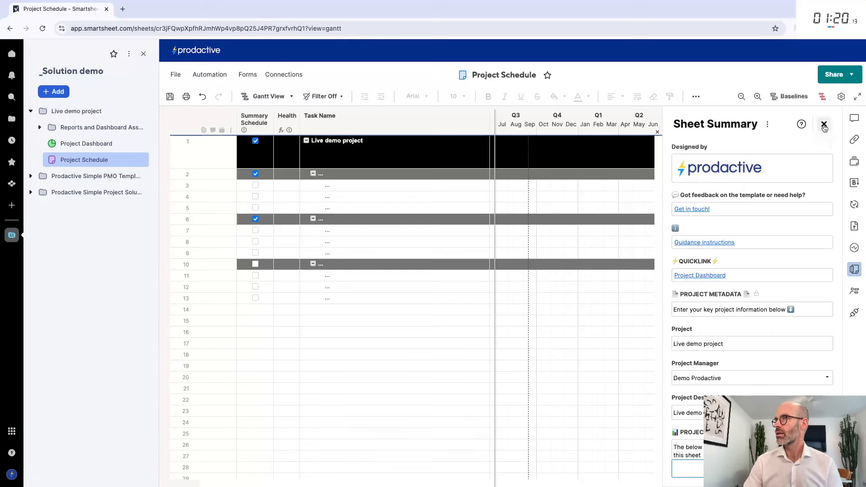
click(824, 123)
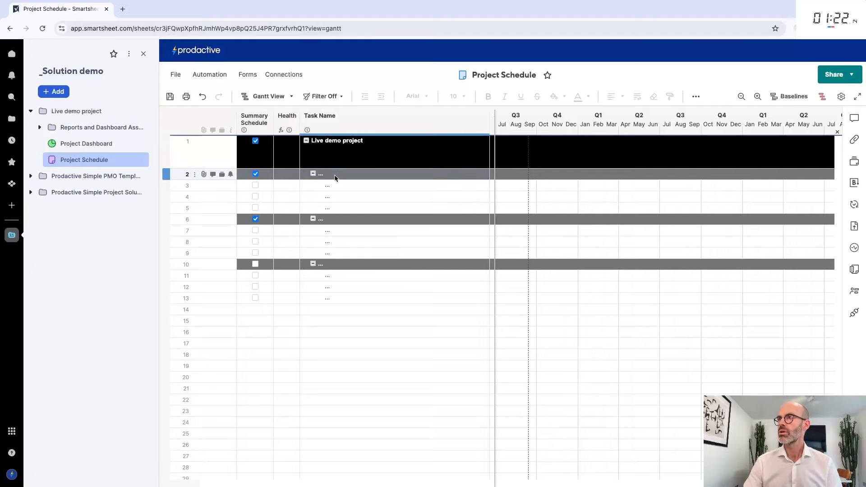
Collapse all rows, expand the project row and name the phase rows Phase 1–3.
right_click(319, 115)
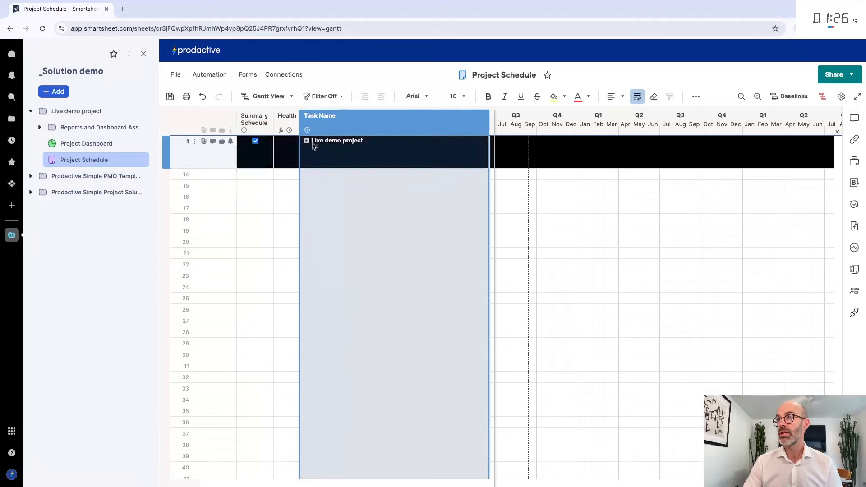
click(307, 140)
text(P)
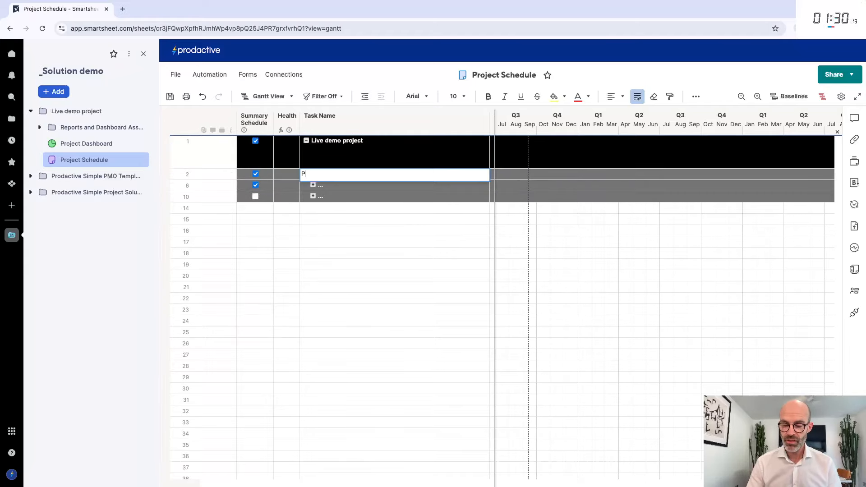
text(hase 1)
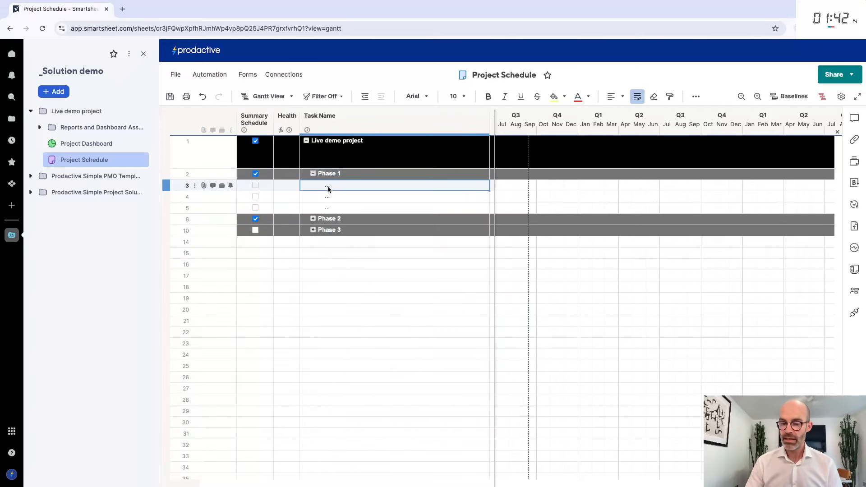
Name Tasks 1–3 under Phase 1 and Tasks 4–6 under Phase 2.
text(Task 1)
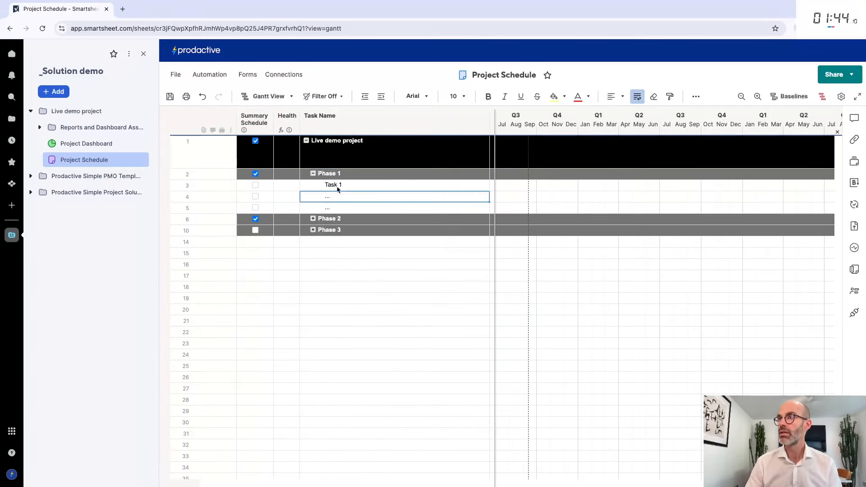
click(333, 184)
text(Task 3)
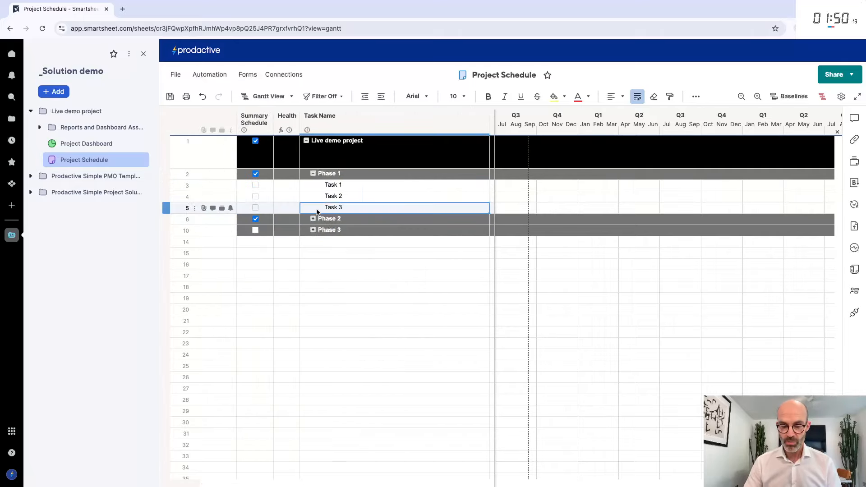
click(313, 218)
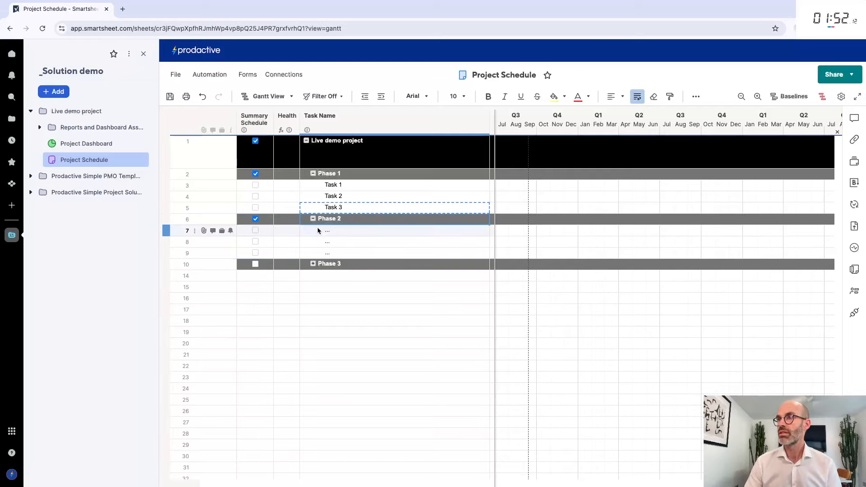
text(Task 3)
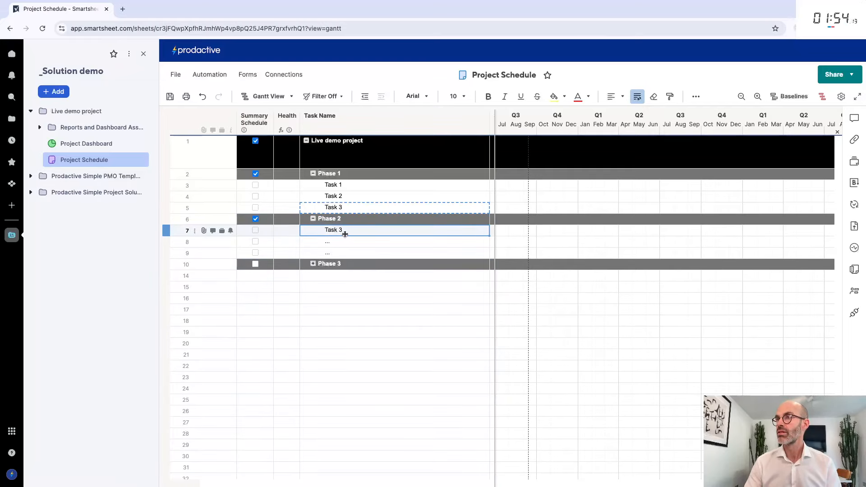
text(Task 4)
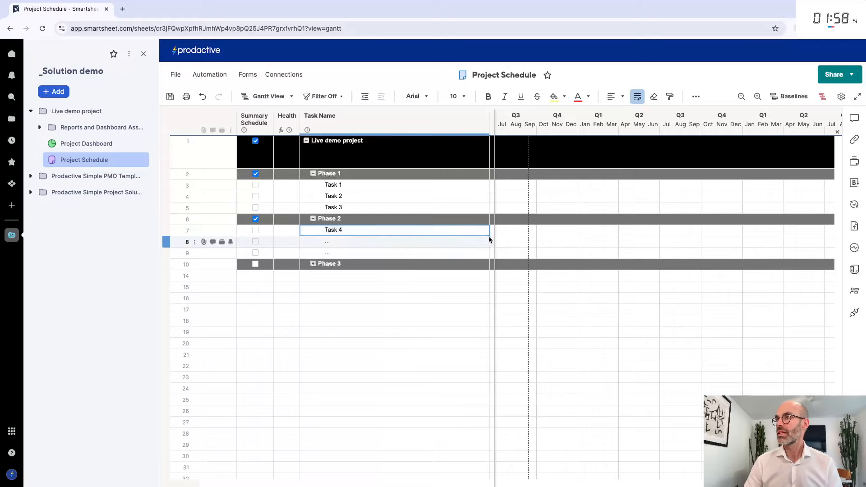
scroll(right, 3)
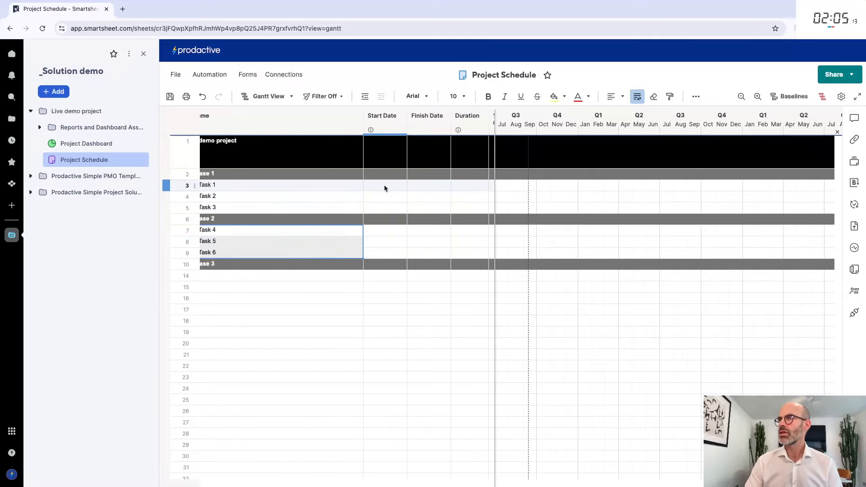
Enter durations of 5d for Tasks 2, 3 and 5, 10d for Task 4 and 0 for Task 6.
click(385, 196)
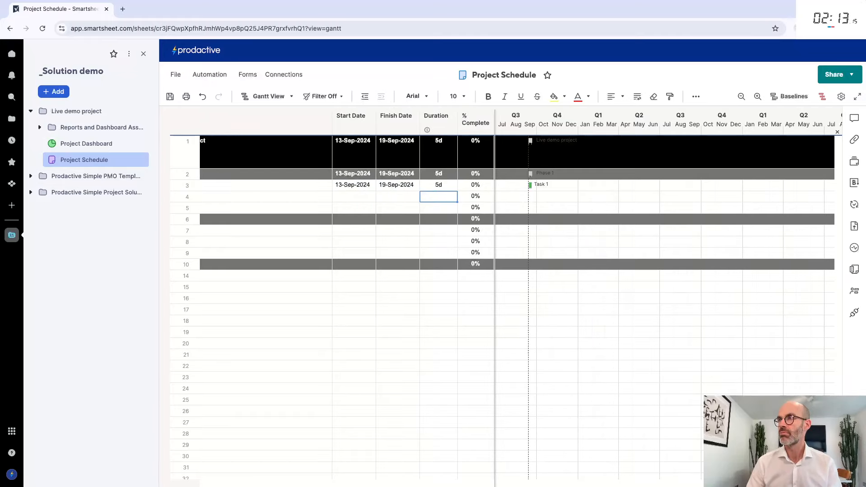
text(5)
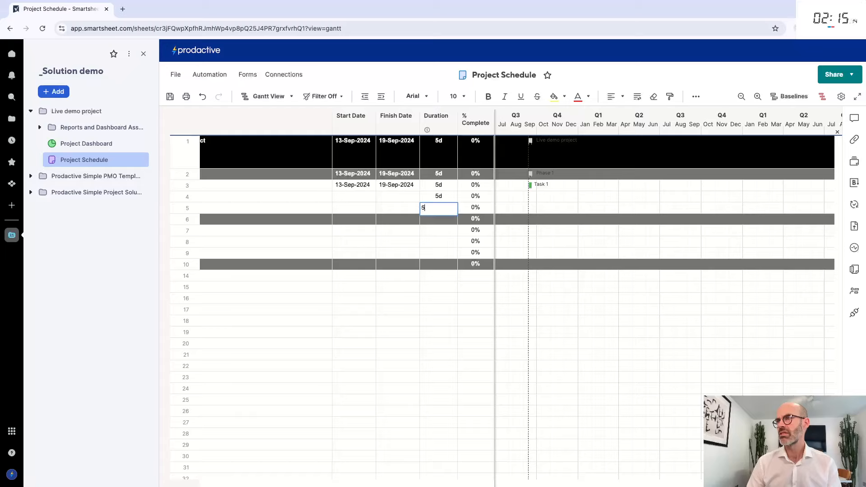
text(10)
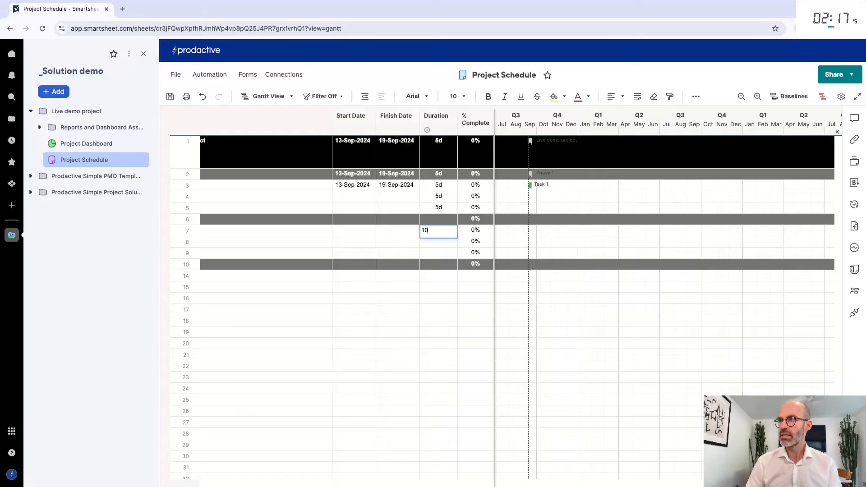
key(Enter)
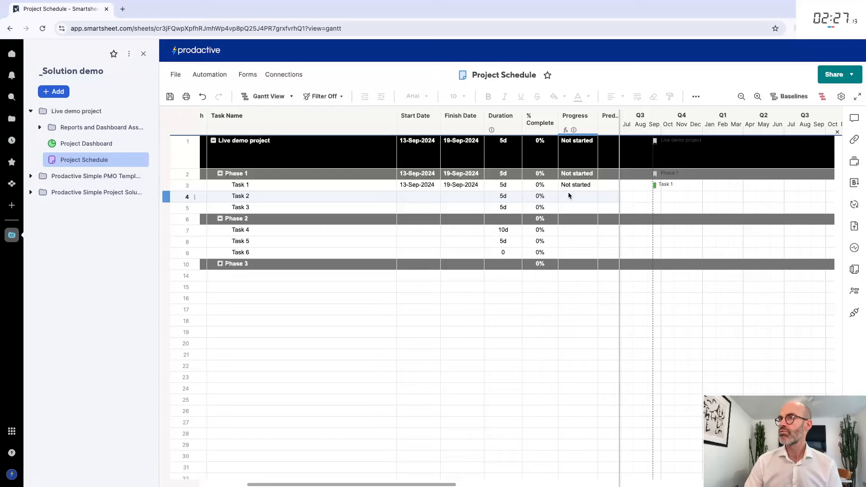
Chain predecessors 3, 4, 5, 7 and 8 for Tasks 2–6 so the project runs 30d to 24-Oct-2024.
click(607, 195)
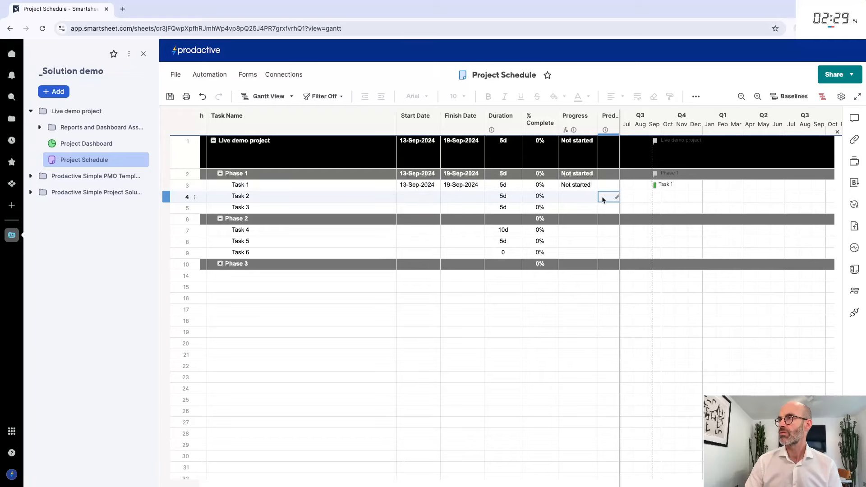
text(3)
click(608, 207)
text(4)
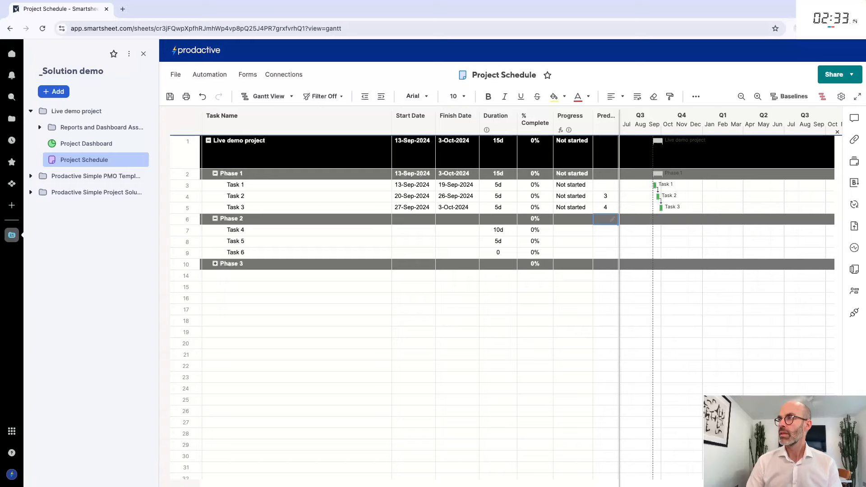
click(604, 230)
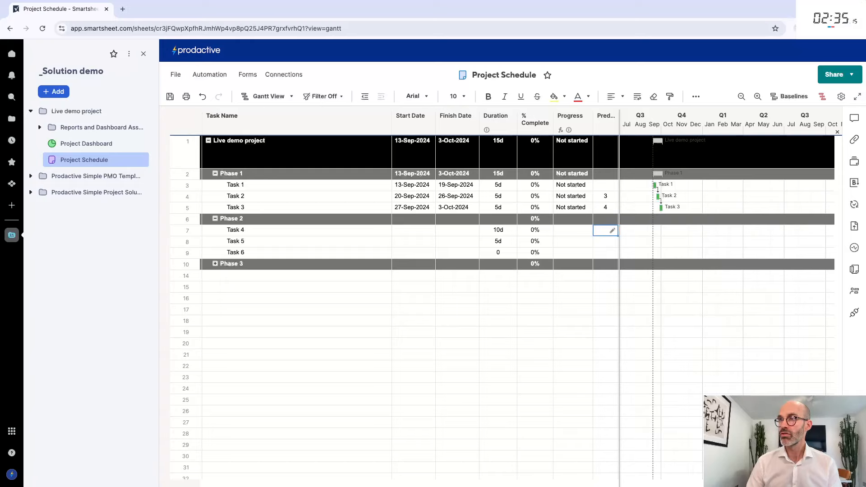
text(5)
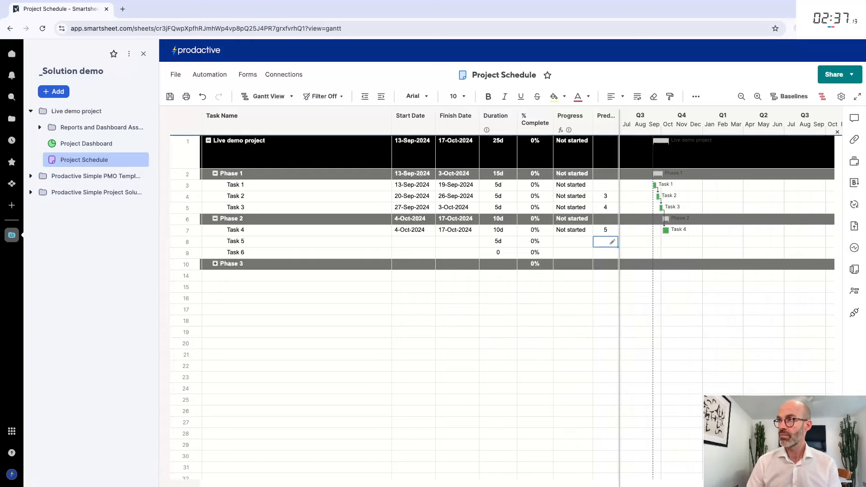
text(7)
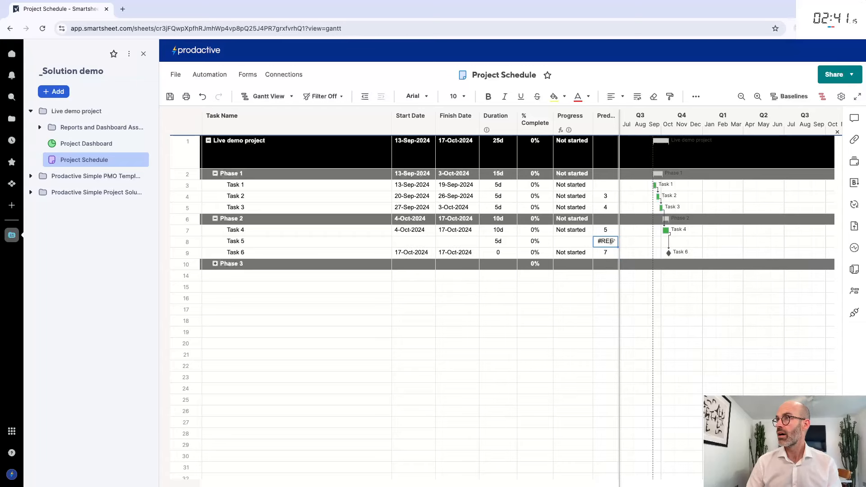
text(7)
click(605, 251)
text(8)
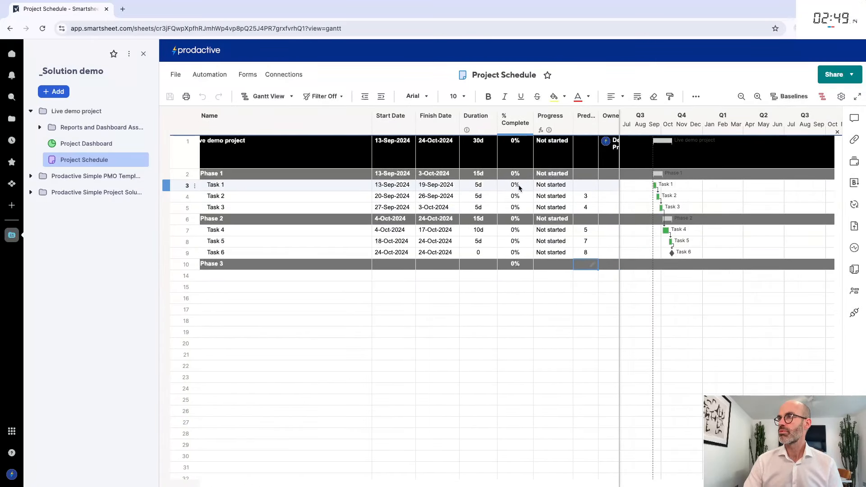
Set Task 1 to 50% complete and enter the project commentary Project started well!
click(514, 184)
text(50)
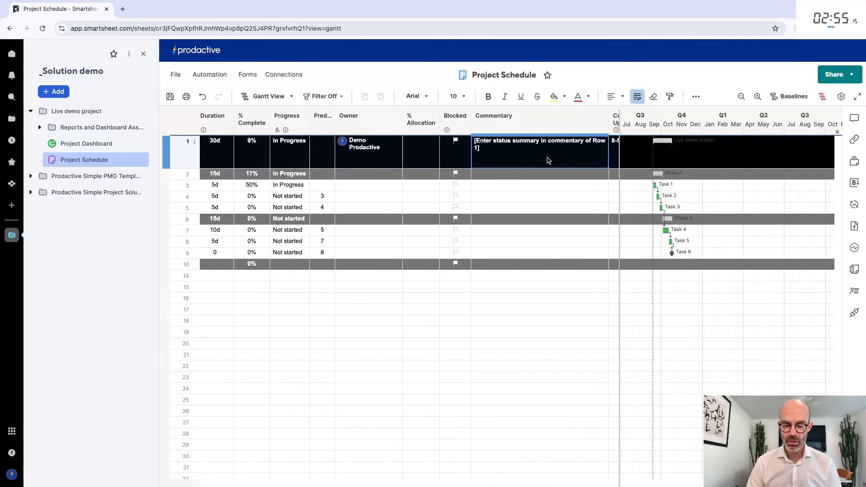
text(Project)
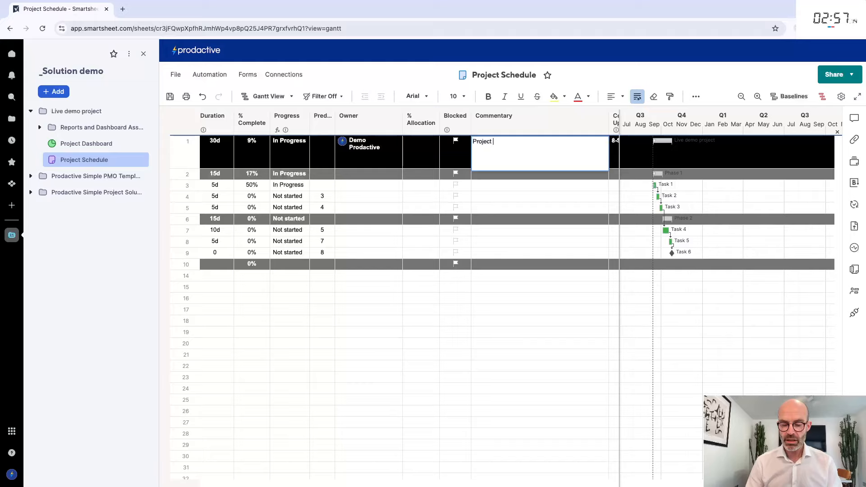
text(started well!)
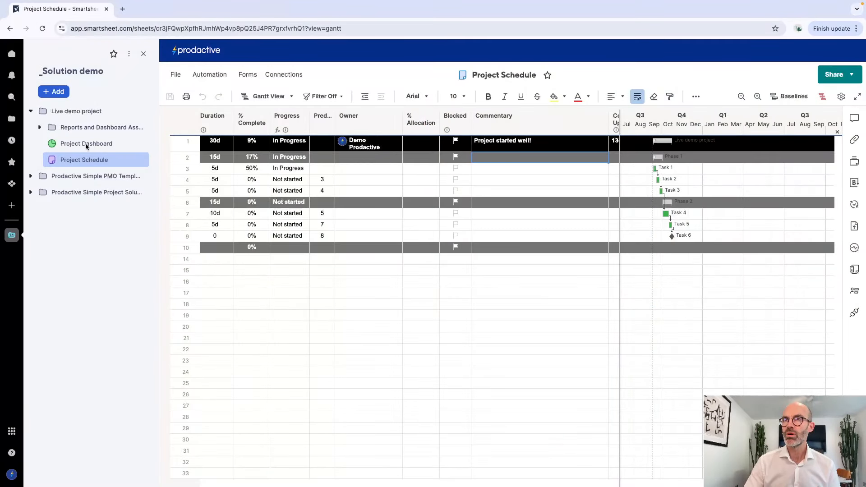
View the Project Dashboard showing green status, 9% progress and the Project started well! summary.
click(87, 143)
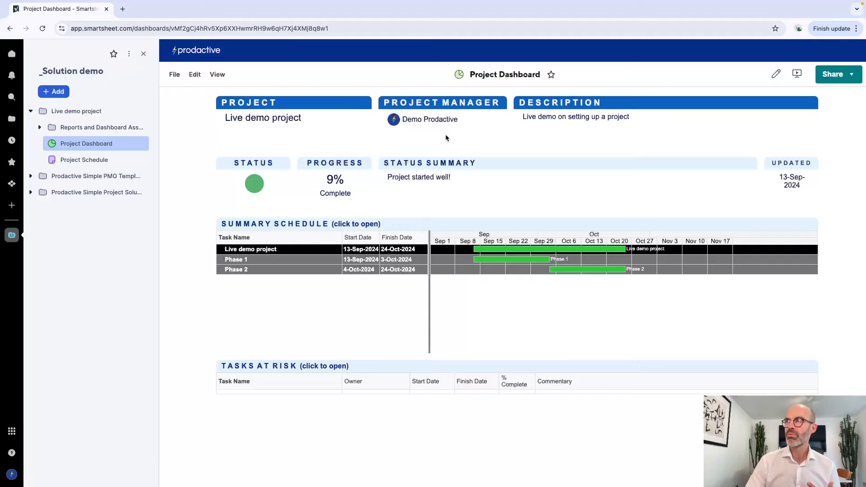
mouse_move(419, 193)
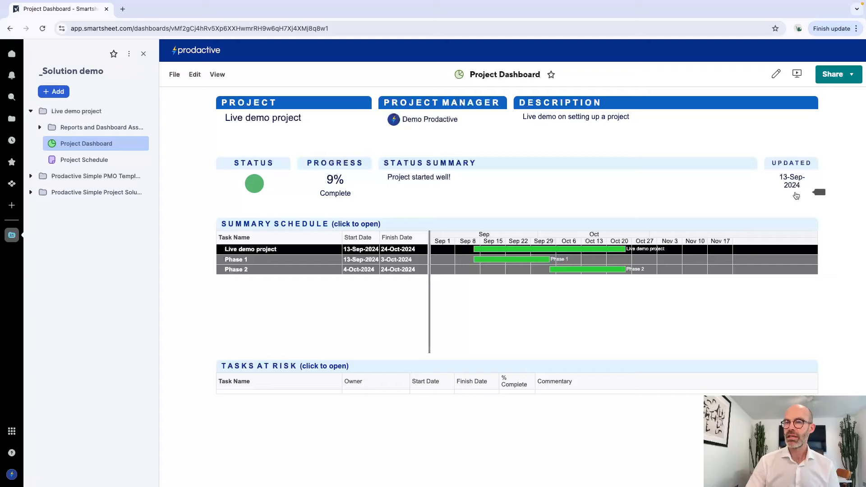
mouse_move(249, 193)
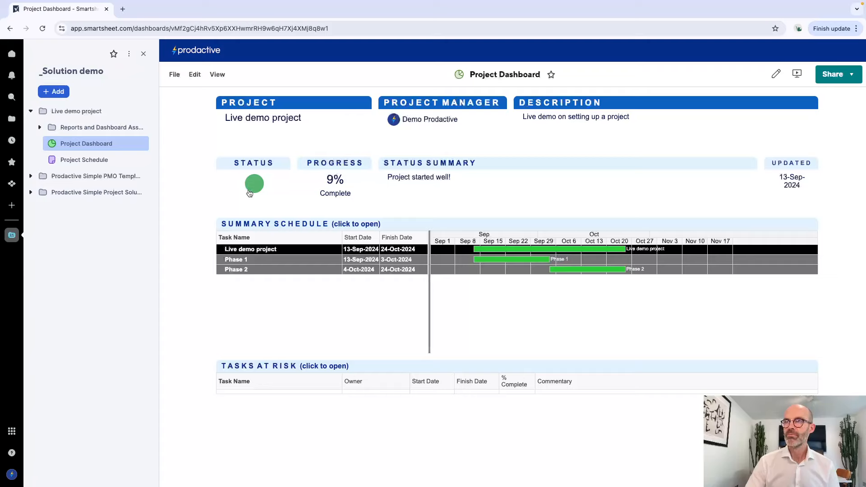
mouse_move(298, 269)
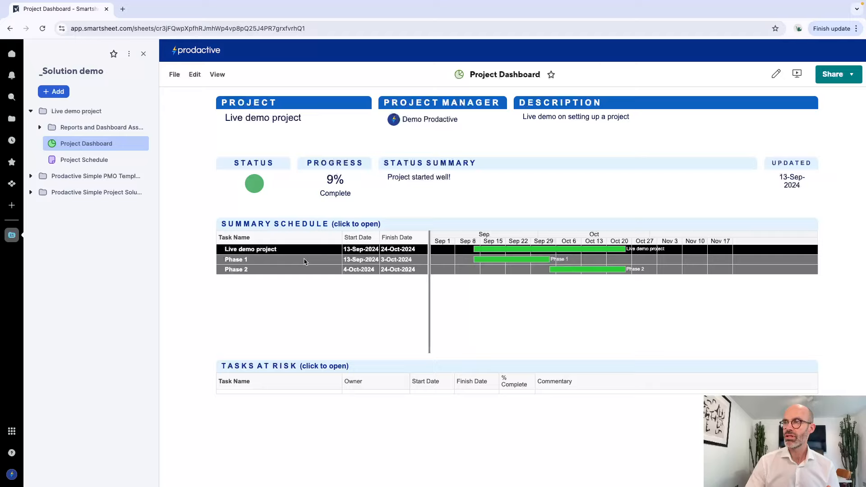
Back in the schedule, tick Task 6 for the summary schedule and flag Task 1 as Blocked.
click(83, 160)
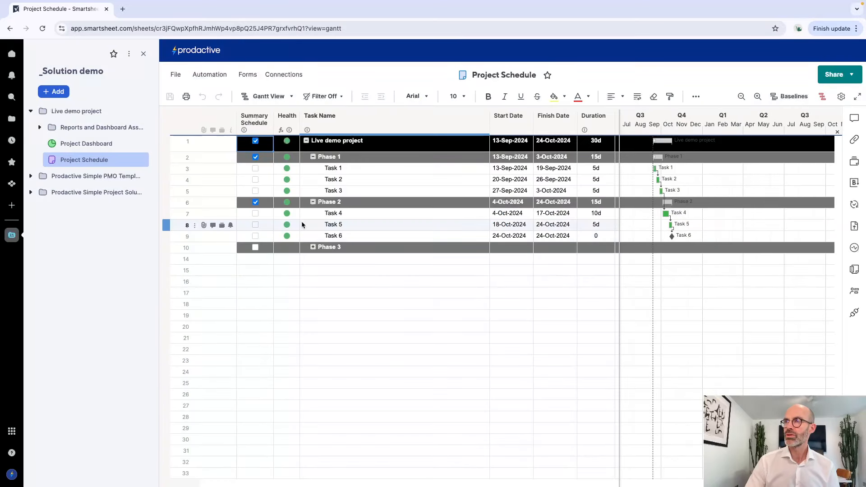
click(254, 236)
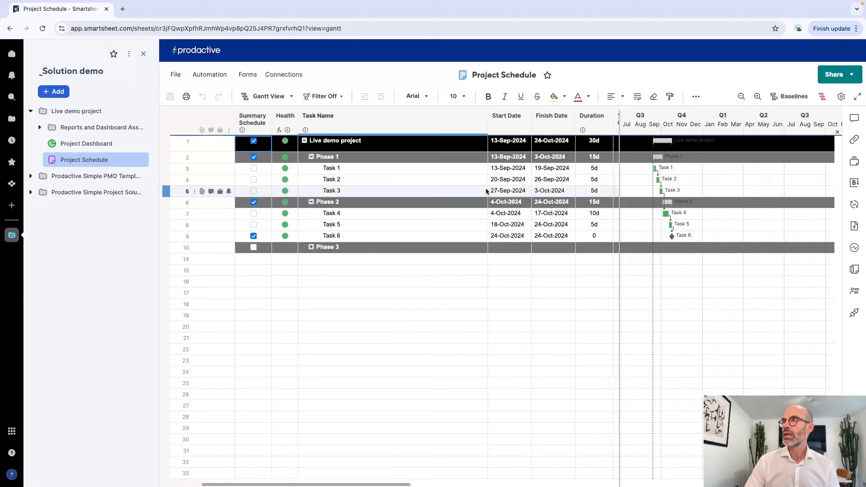
scroll(right, 3)
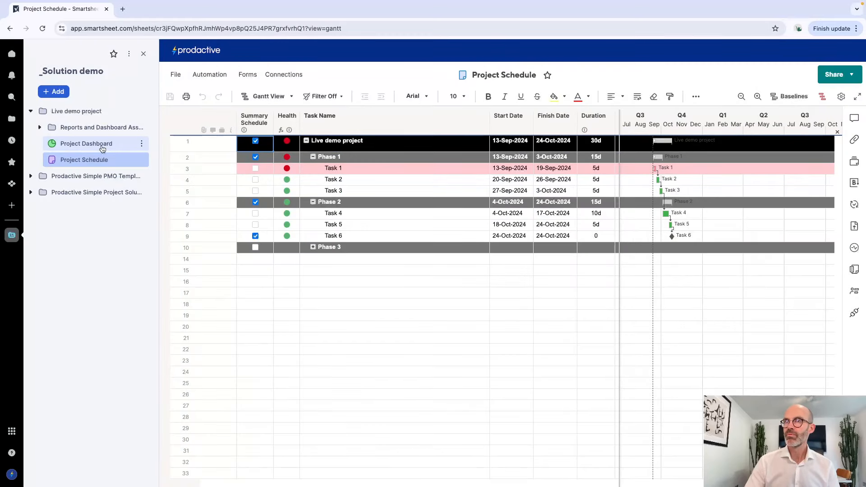
View the Project Dashboard's red status, Summary Schedule with Task 6 and blocked Task 1 at risk.
click(86, 143)
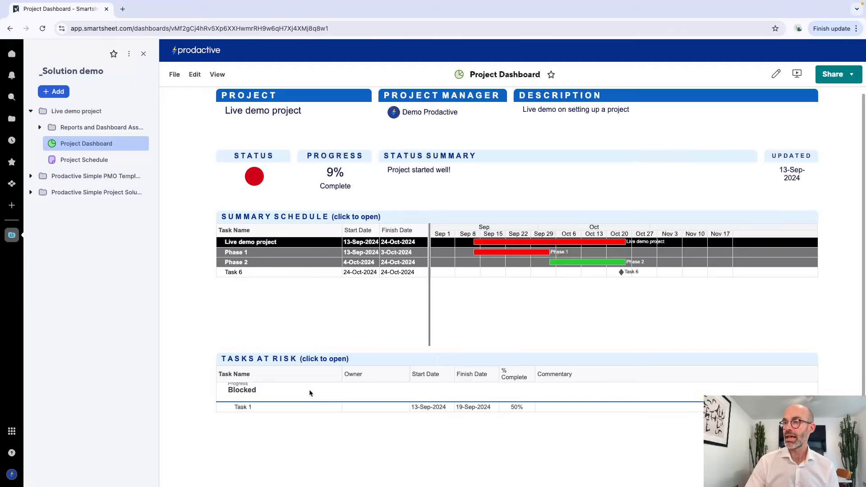
scroll(down, 3)
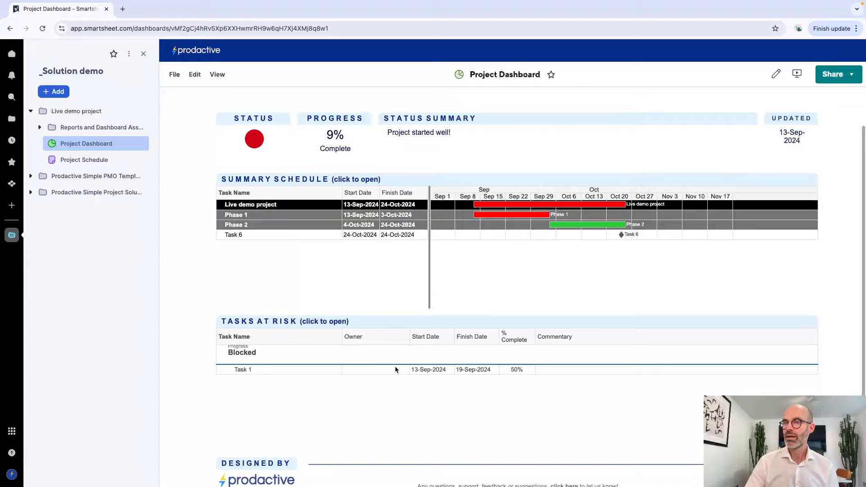
scroll(down, 3)
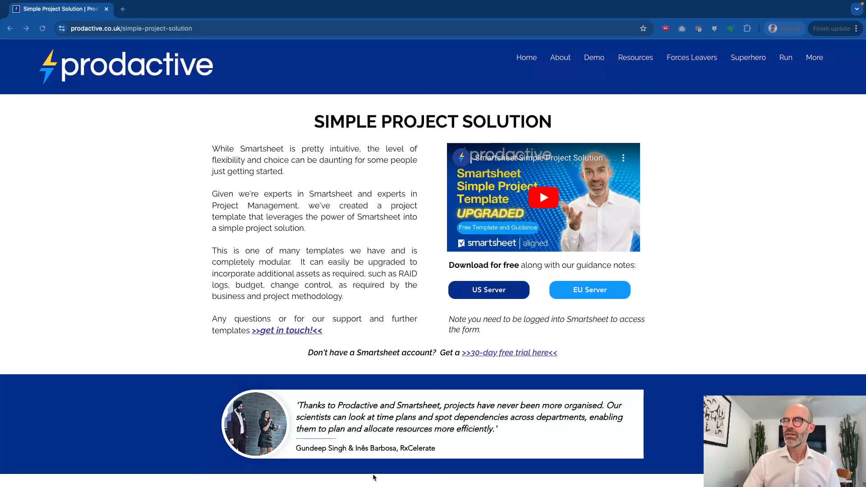
mouse_move(442, 397)
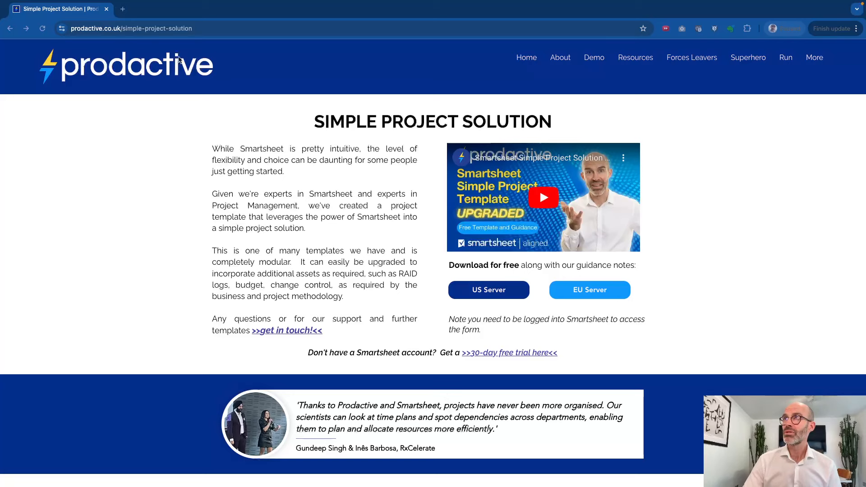
mouse_move(186, 33)
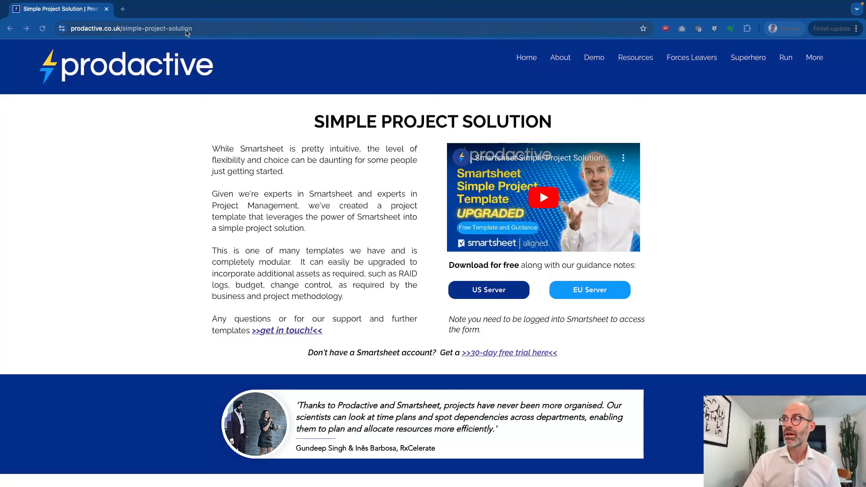
mouse_move(404, 142)
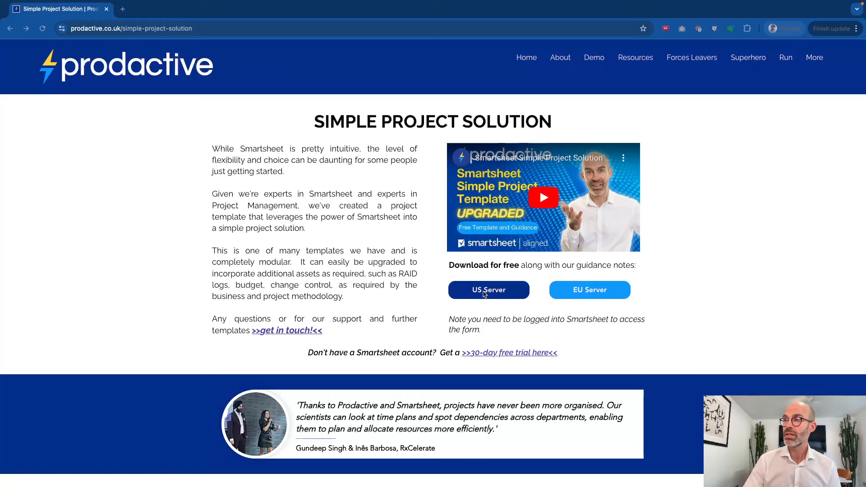
mouse_move(522, 297)
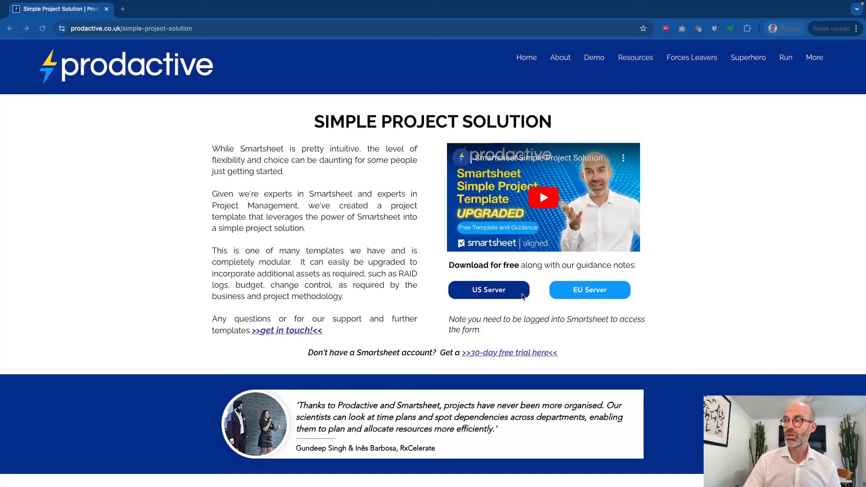
Scroll the Simple Project Solution page to the US and EU Server template download buttons.
scroll(down, 3)
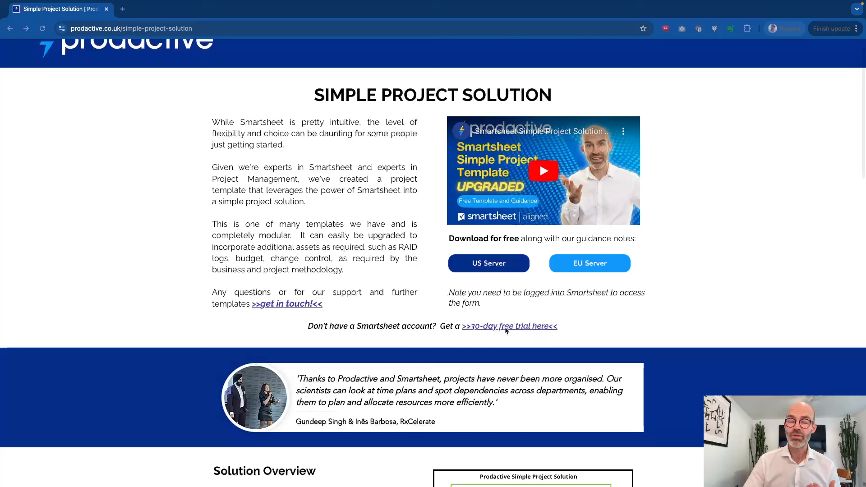